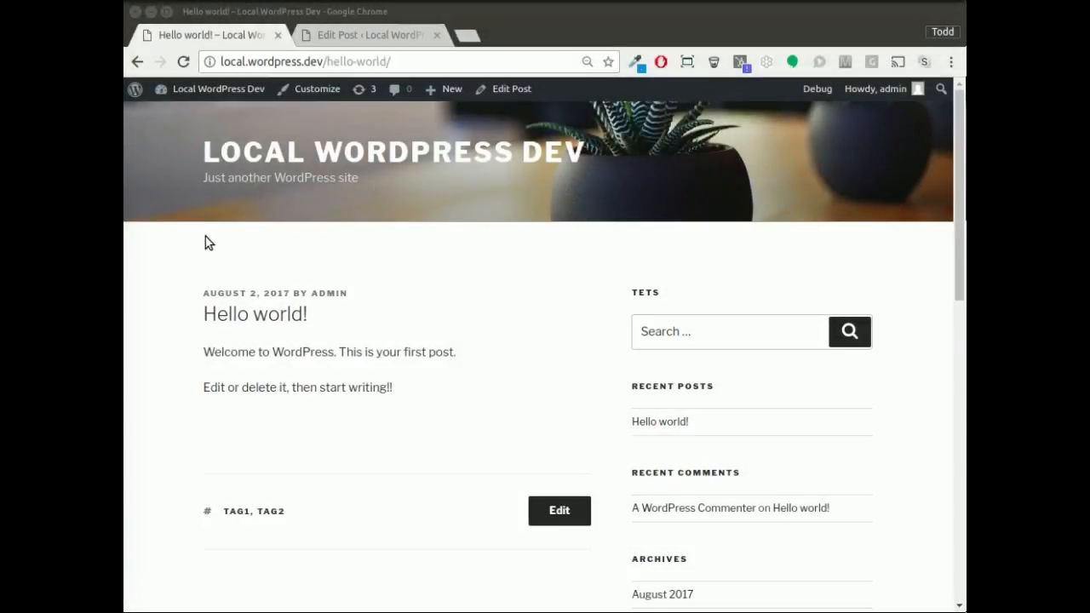
mouse_move(266, 247)
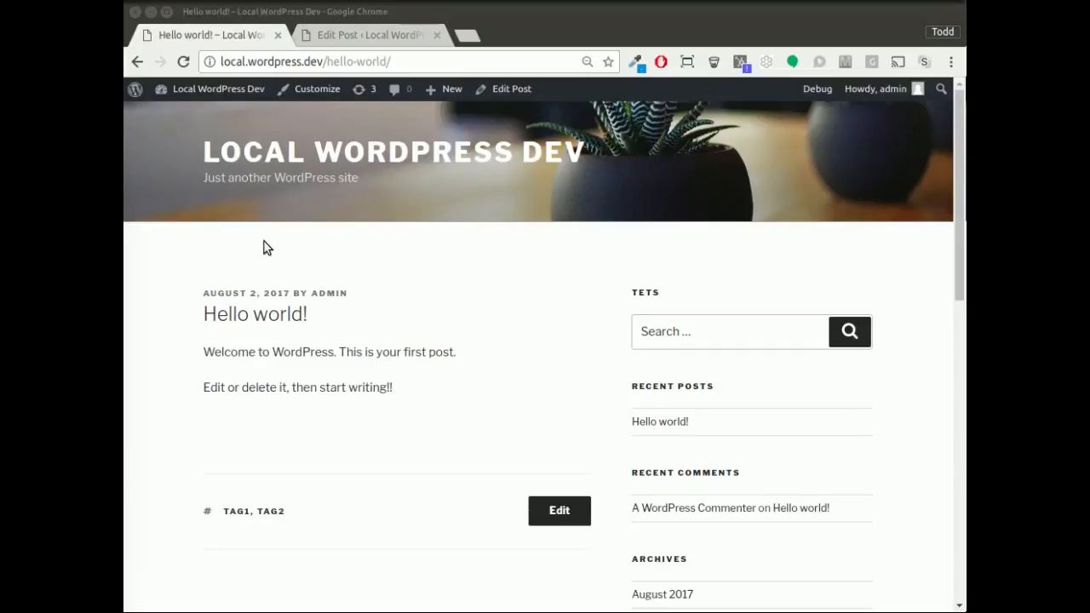
mouse_move(293, 293)
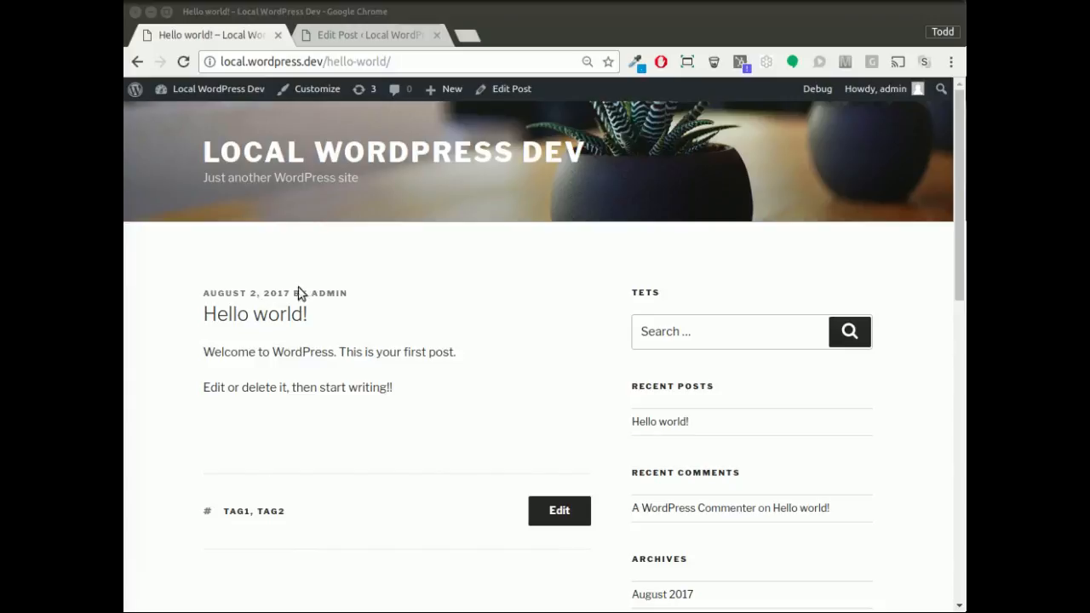
- Return to the editor for the Hello world post
click(371, 34)
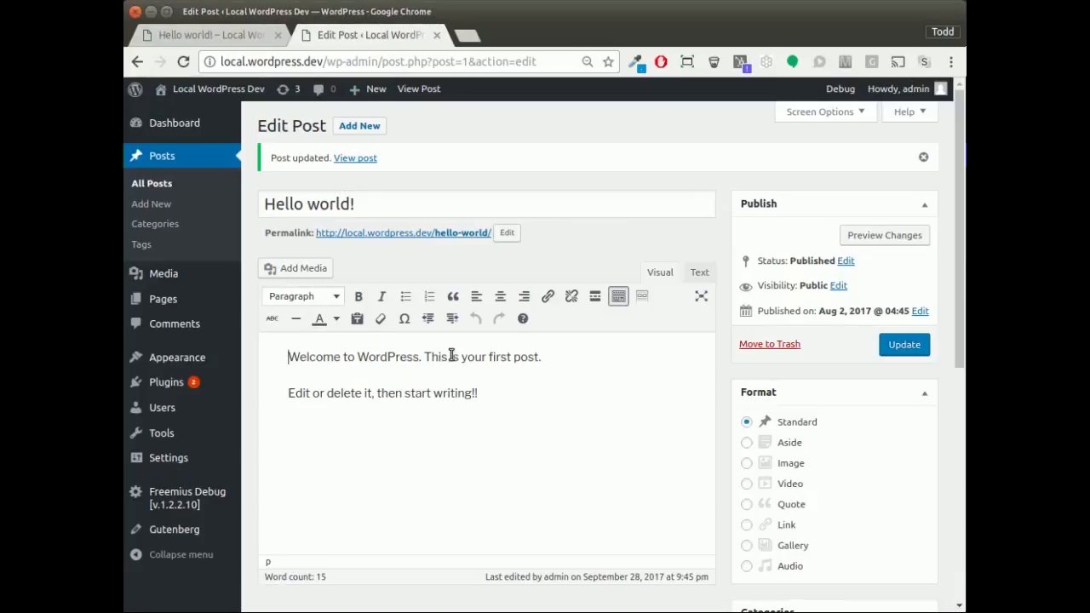
mouse_move(562, 353)
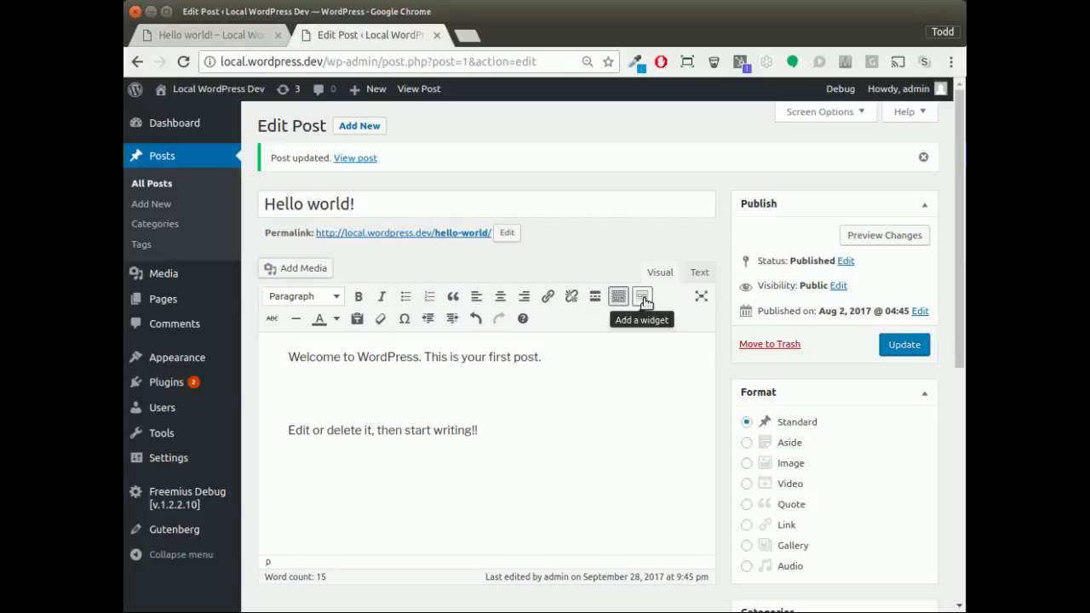
- Insert a Search widget titled 'My Search' between the two paragraphs
click(642, 296)
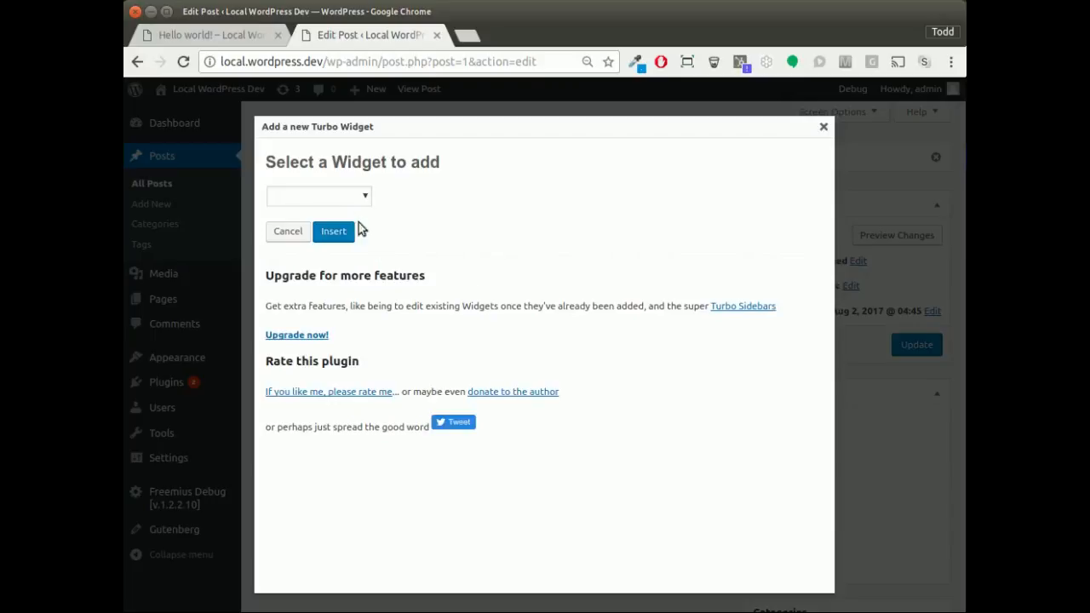
click(317, 196)
text(My Sear)
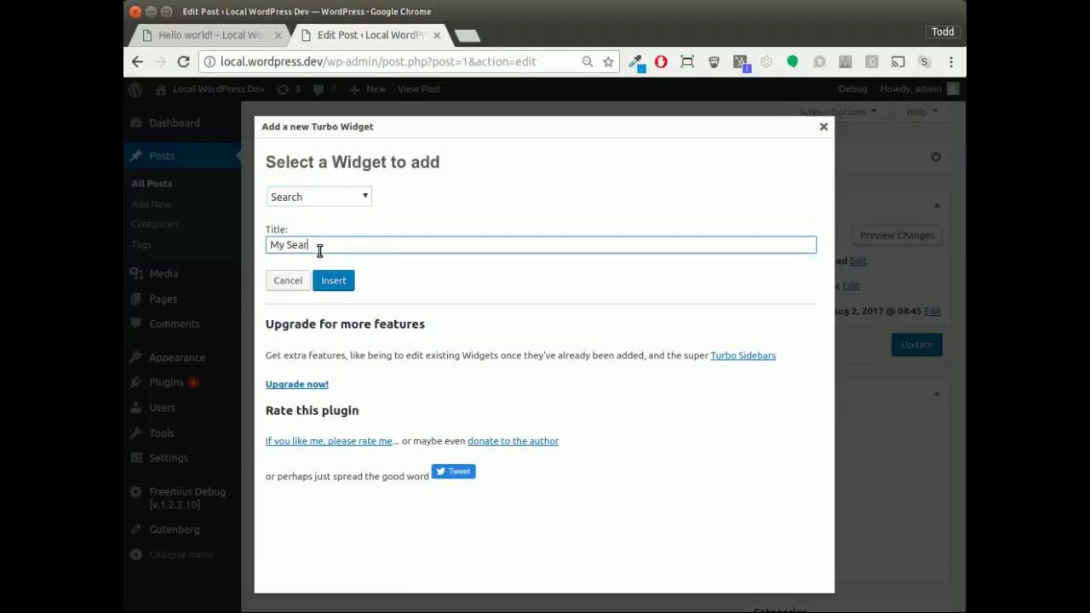
click(334, 279)
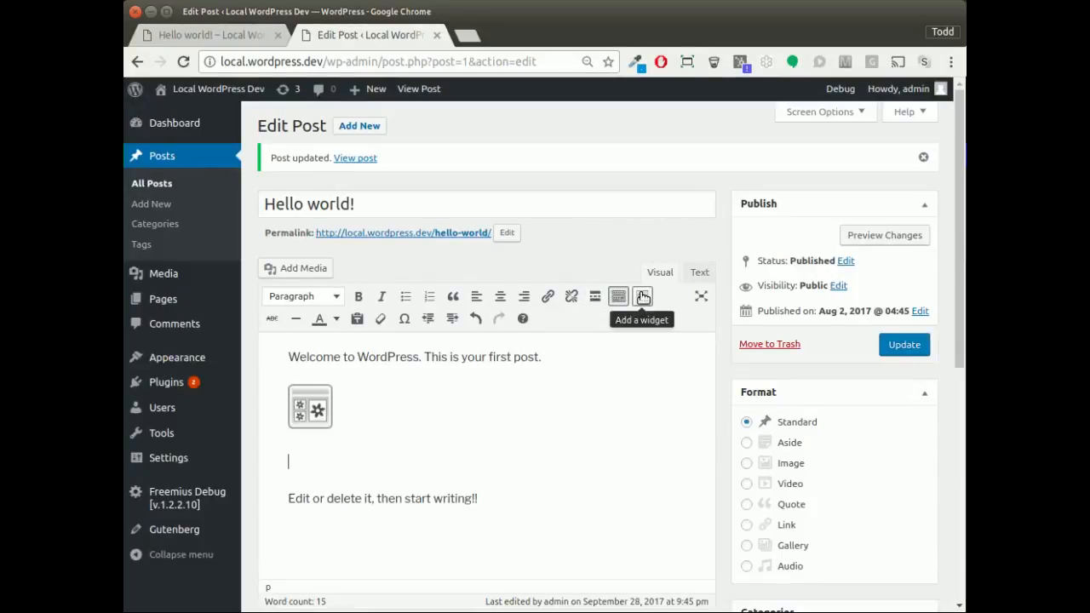
- Insert a Tag Cloud widget titled 'Super tags' with tag counts below the Search widget
click(642, 296)
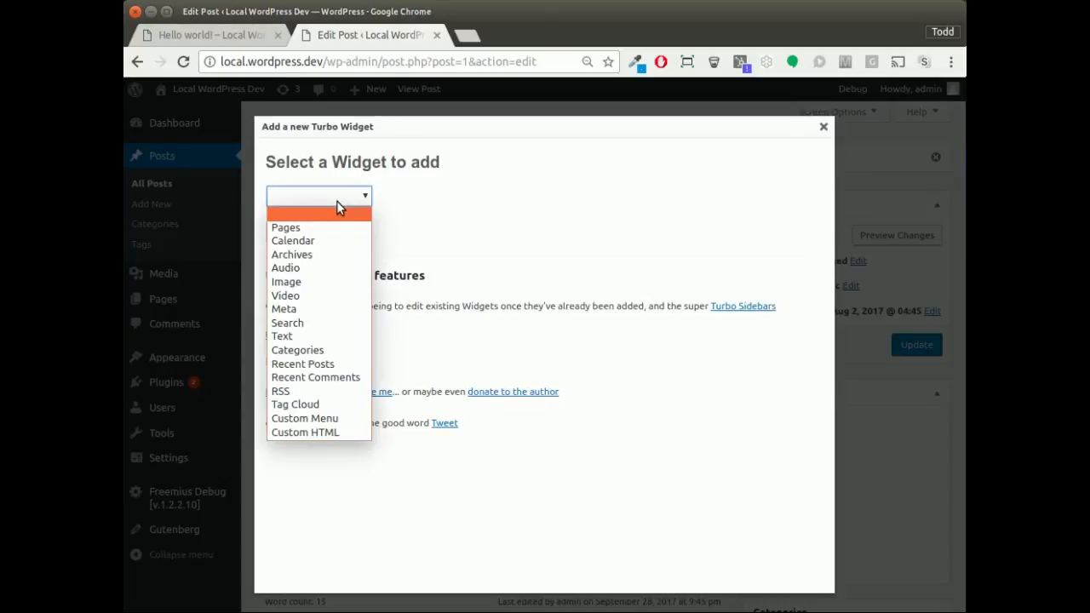
click(295, 404)
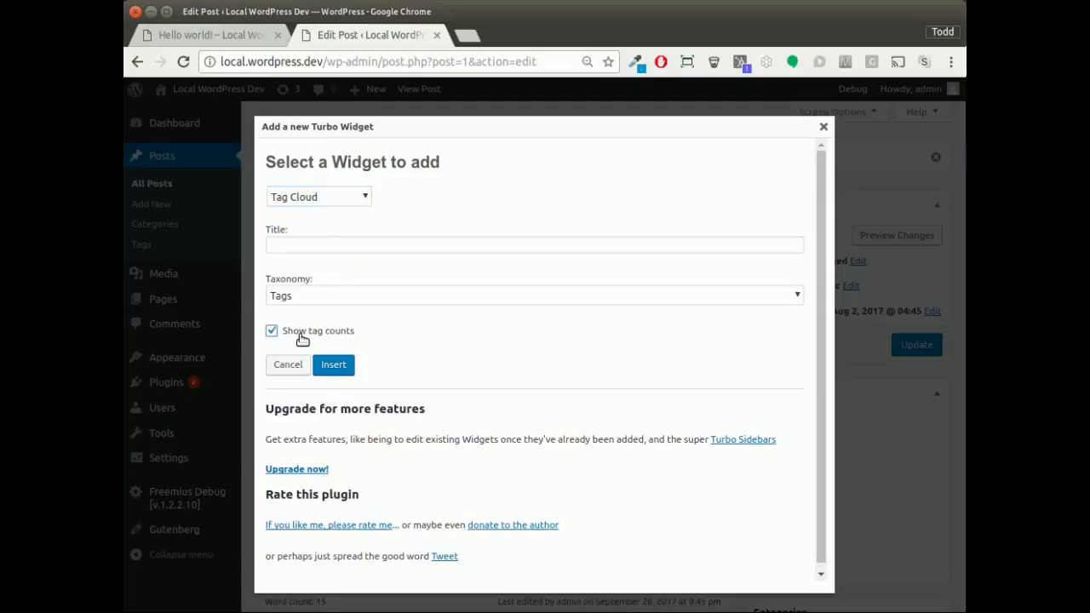
text(Super tags)
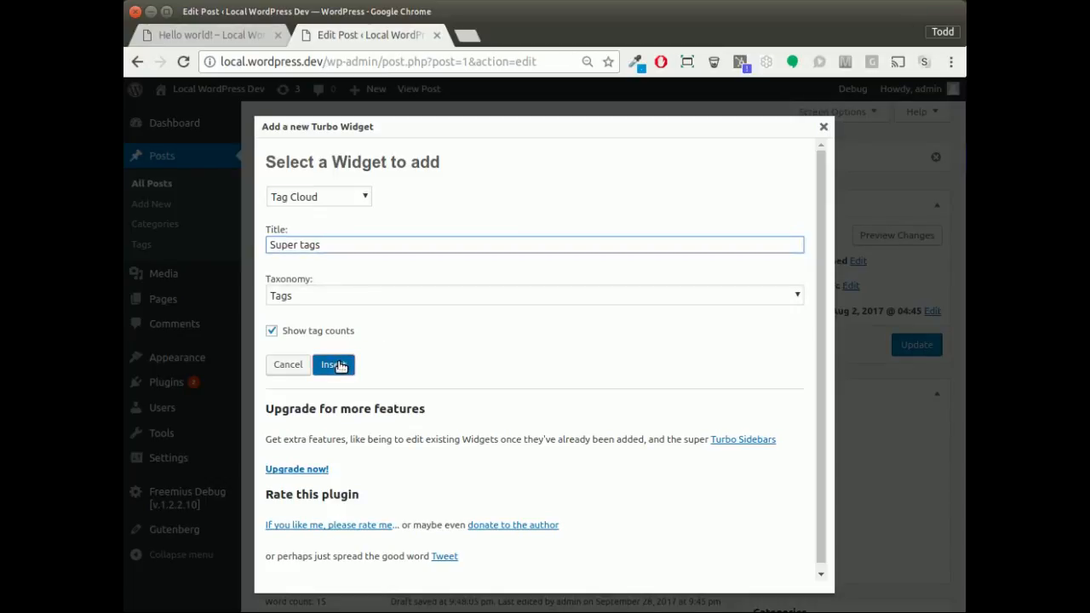
click(334, 364)
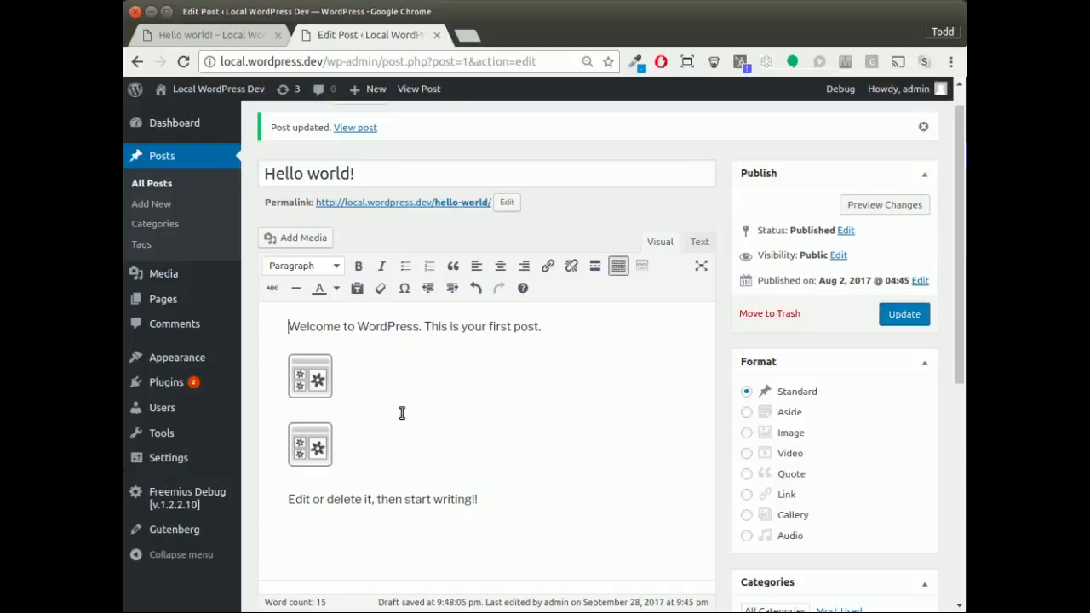
mouse_move(491, 491)
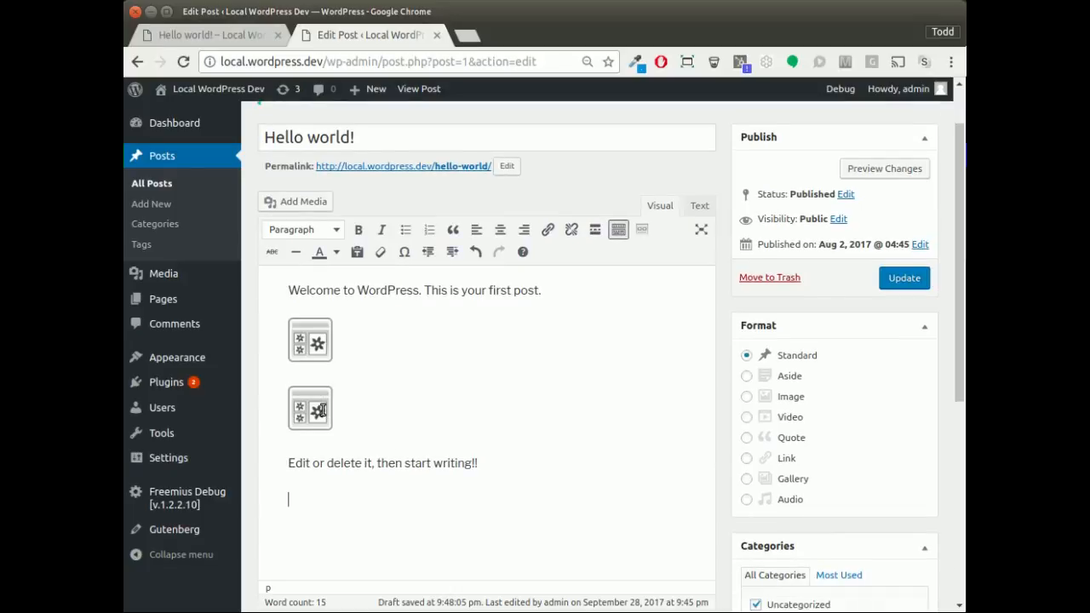
- Move the Super tags widget below the second paragraph and update the post
click(310, 409)
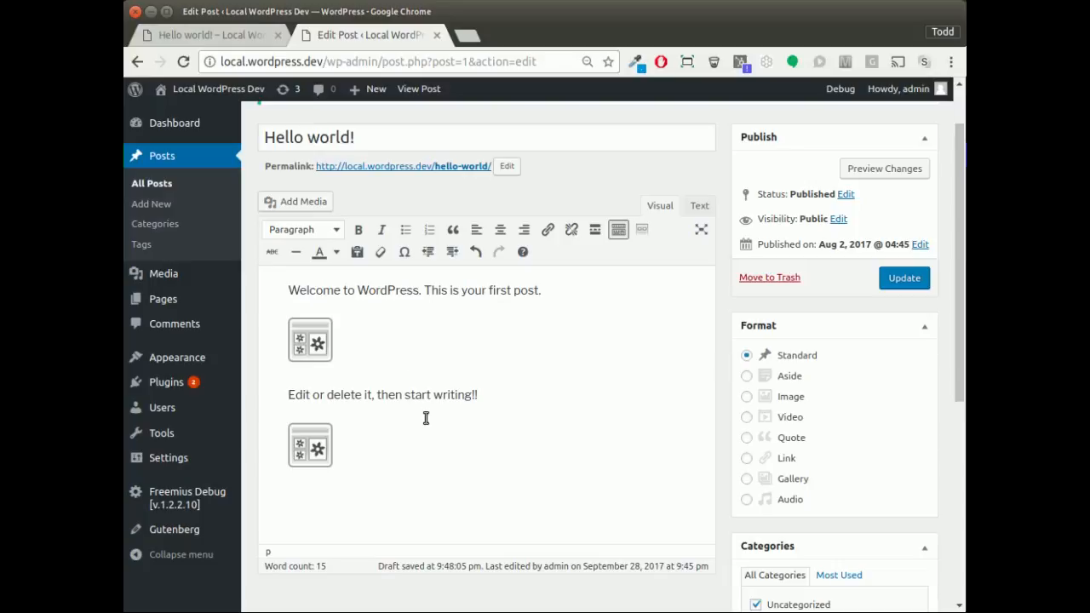
mouse_move(286, 348)
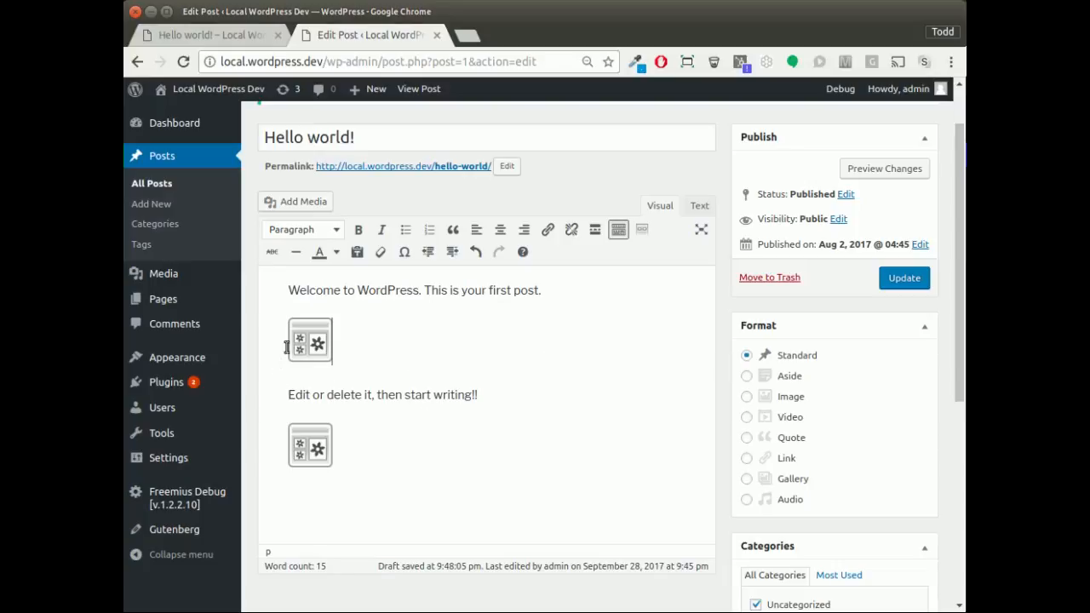
mouse_move(310, 341)
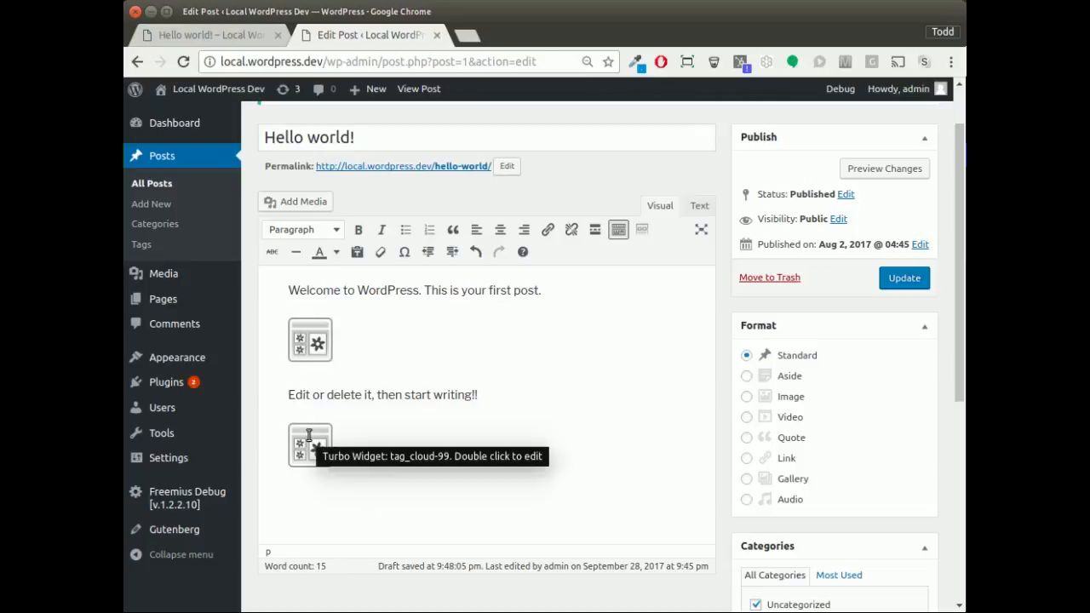
mouse_move(641, 298)
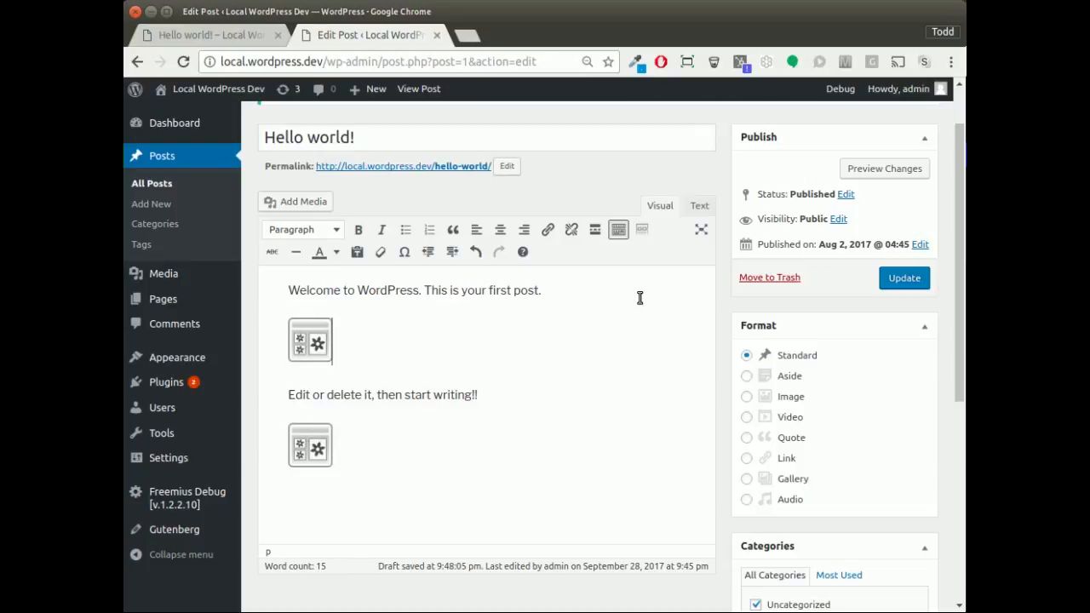
click(903, 278)
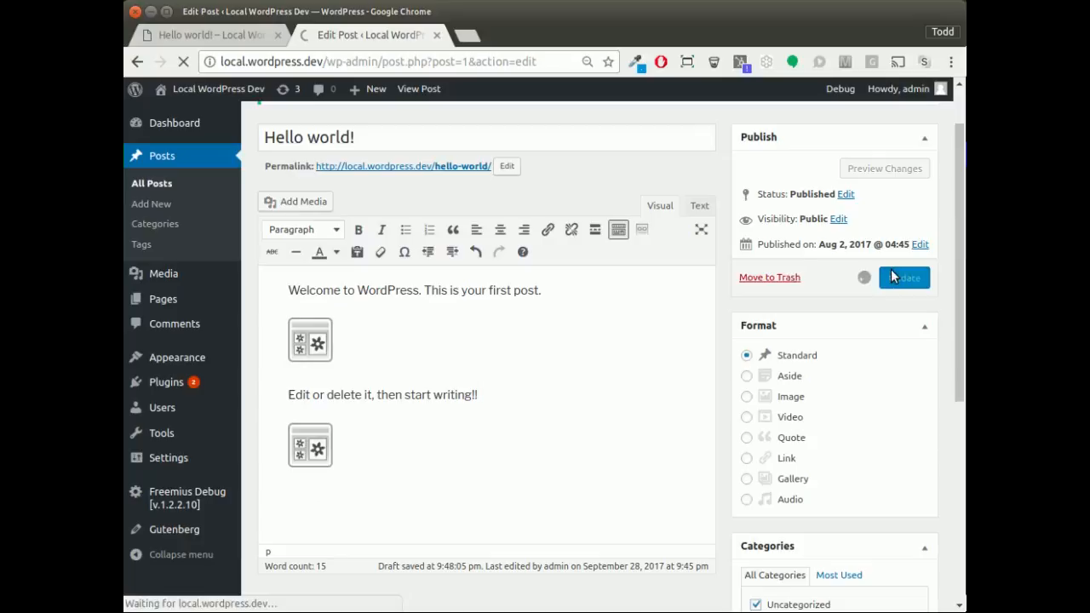
click(904, 277)
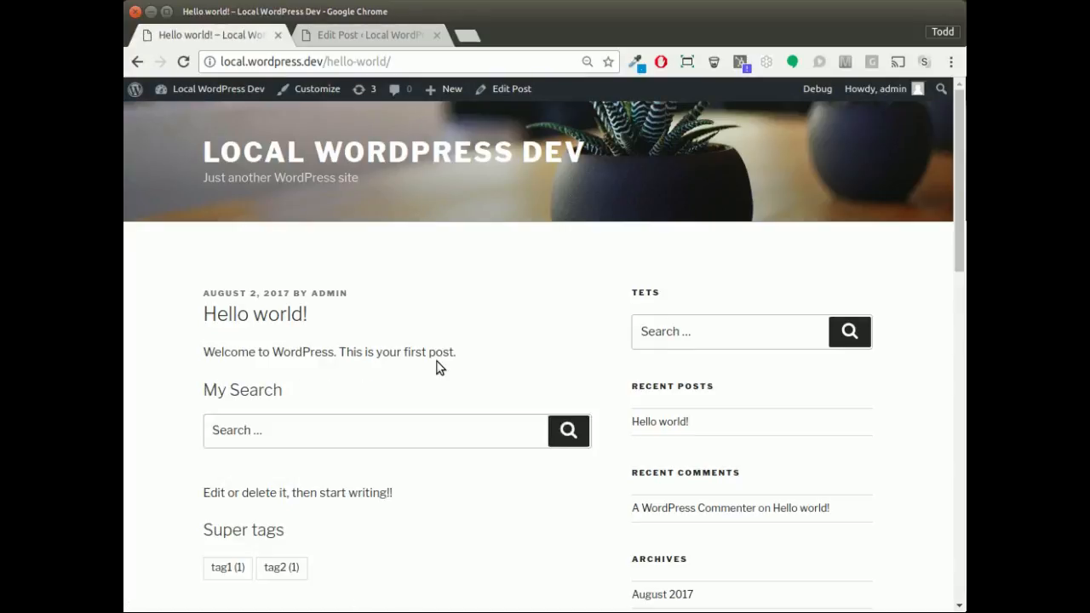
scroll(down, 3)
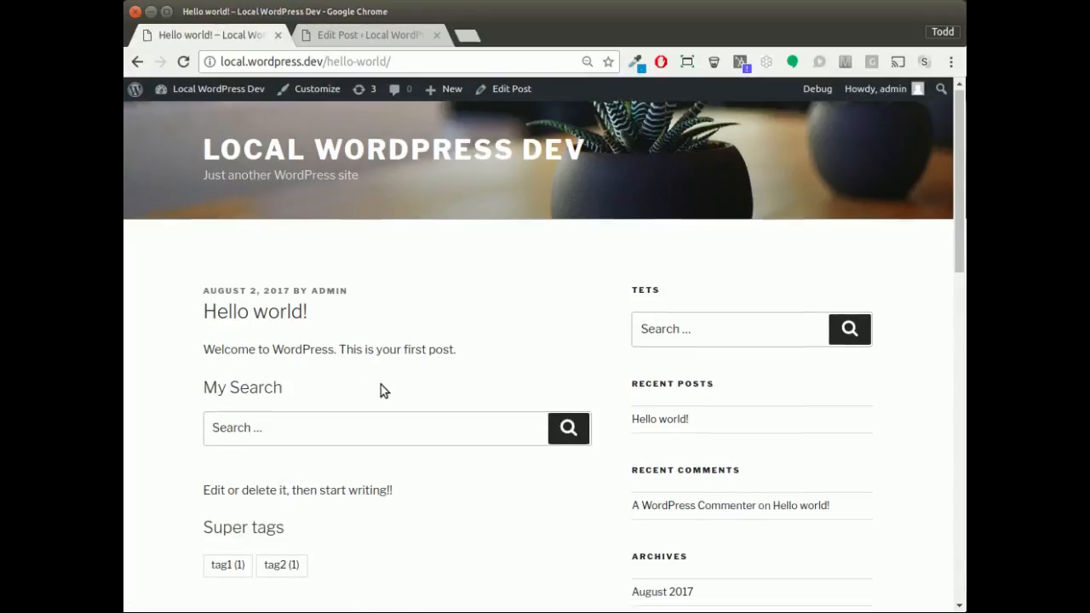
scroll(down, 3)
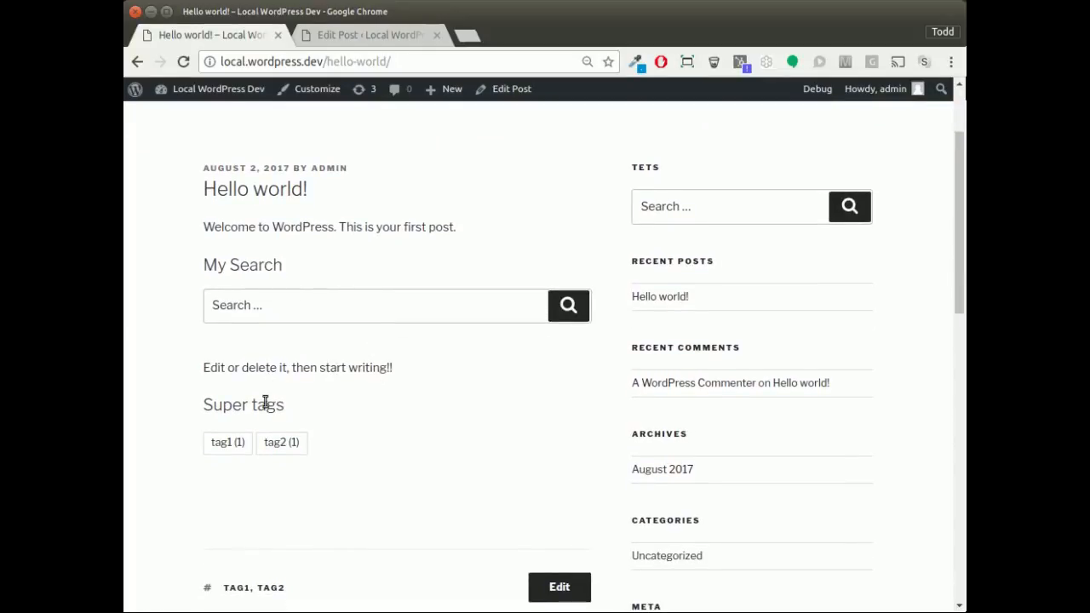
mouse_move(394, 460)
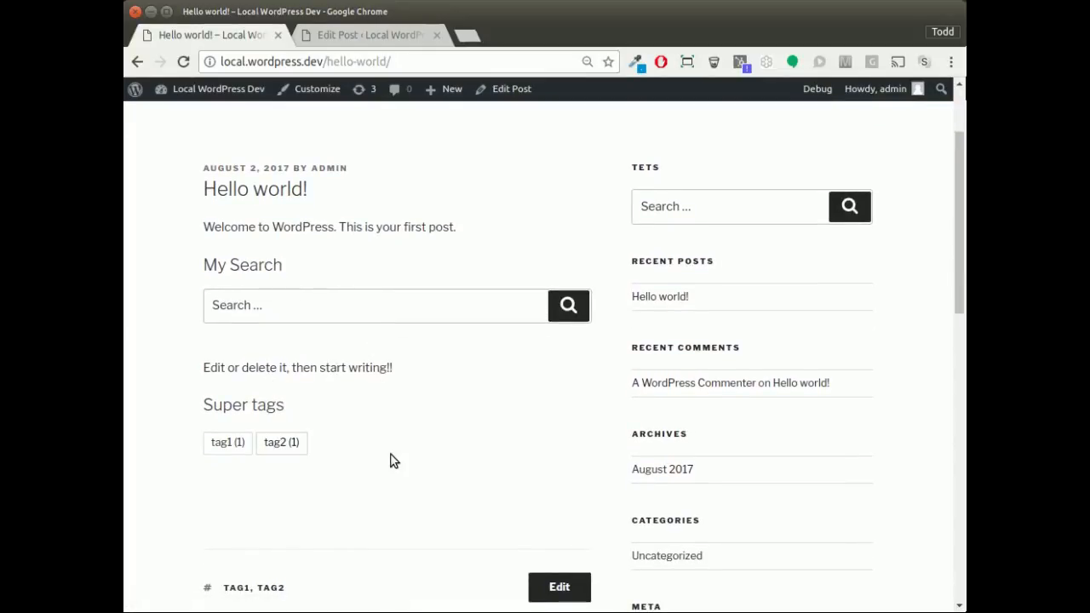